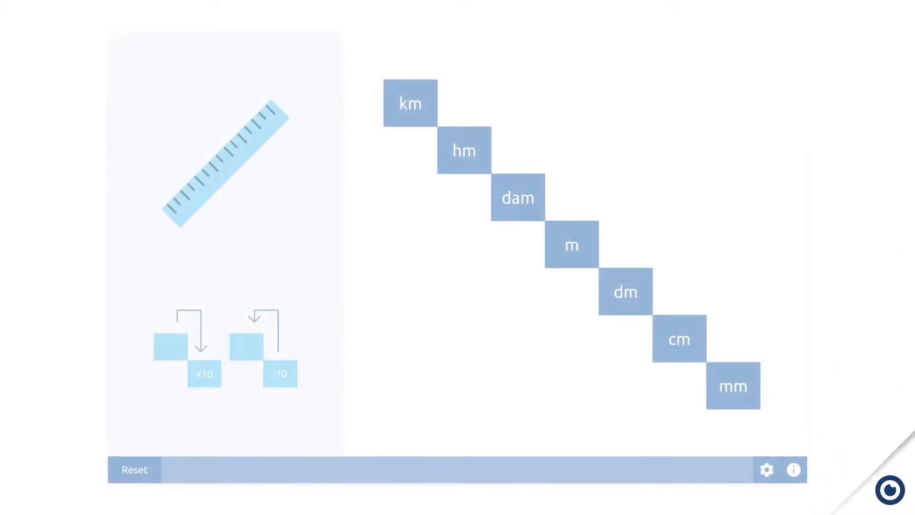
Step: Choose Weight as the practised measurement so the staircase shows kg, hg, dag
left_click(766, 469)
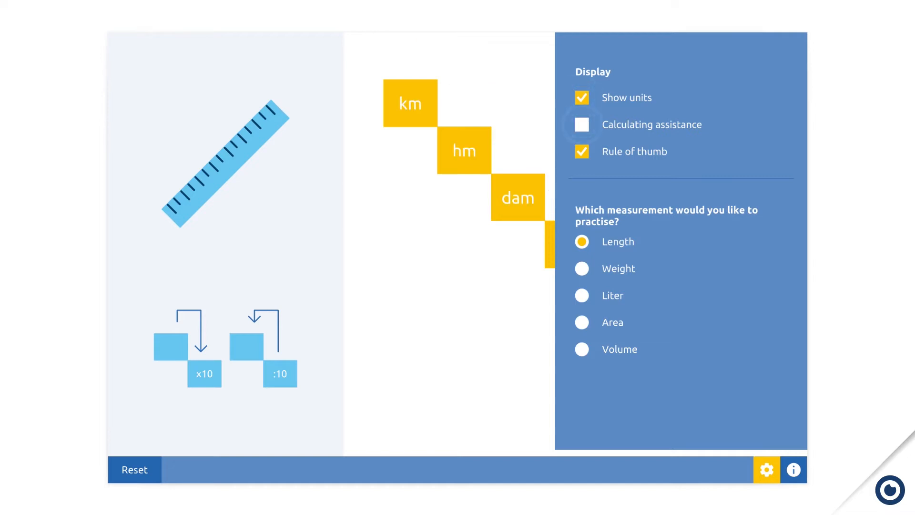
left_click(581, 269)
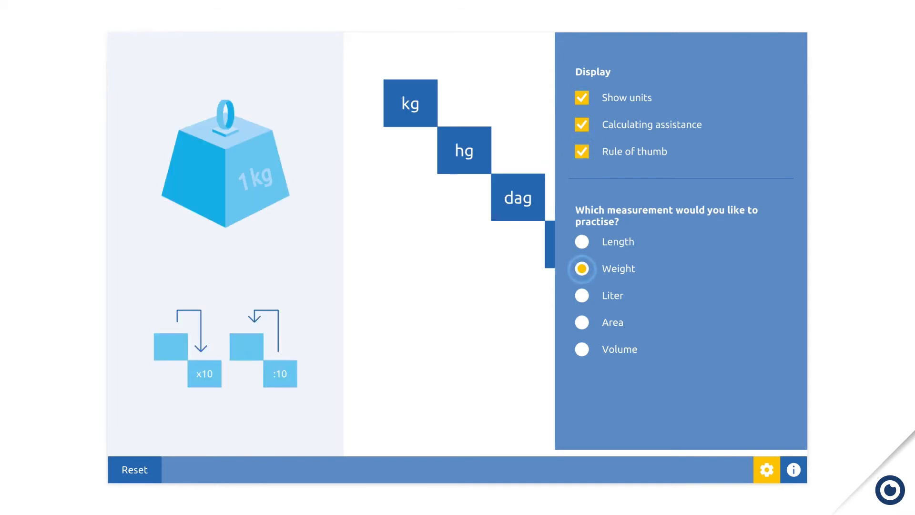